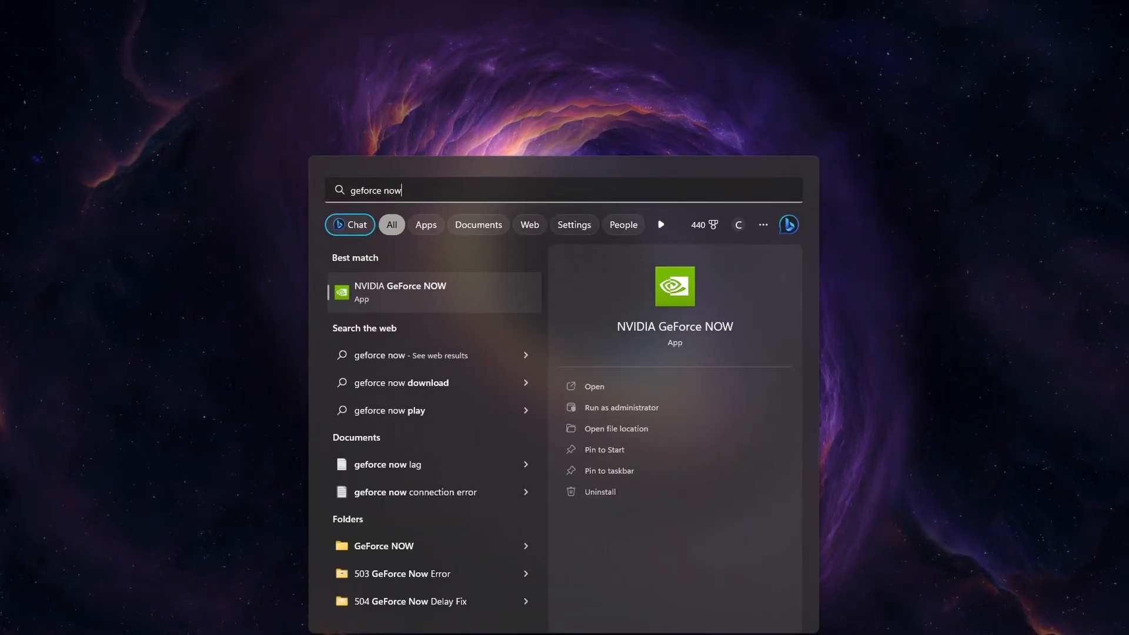
Step: Launch the NVIDIA GeForce NOW app from the Start menu's Best match
left_click(399, 291)
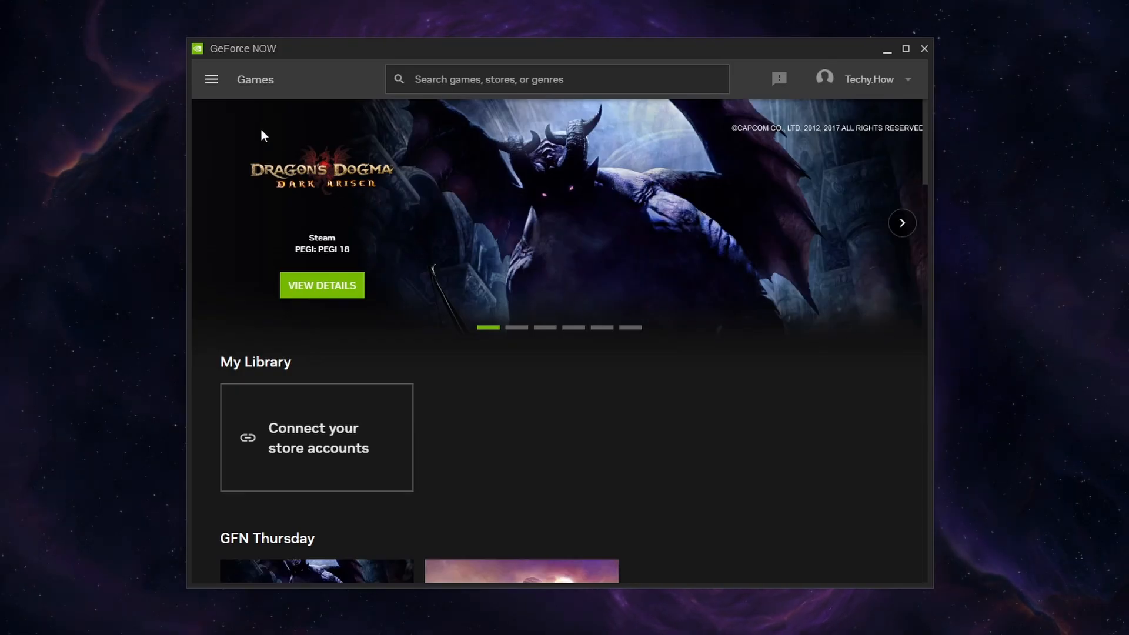
Step: Go to GeForce NOW Settings and bring Server Location and Streaming Quality into view
left_click(210, 79)
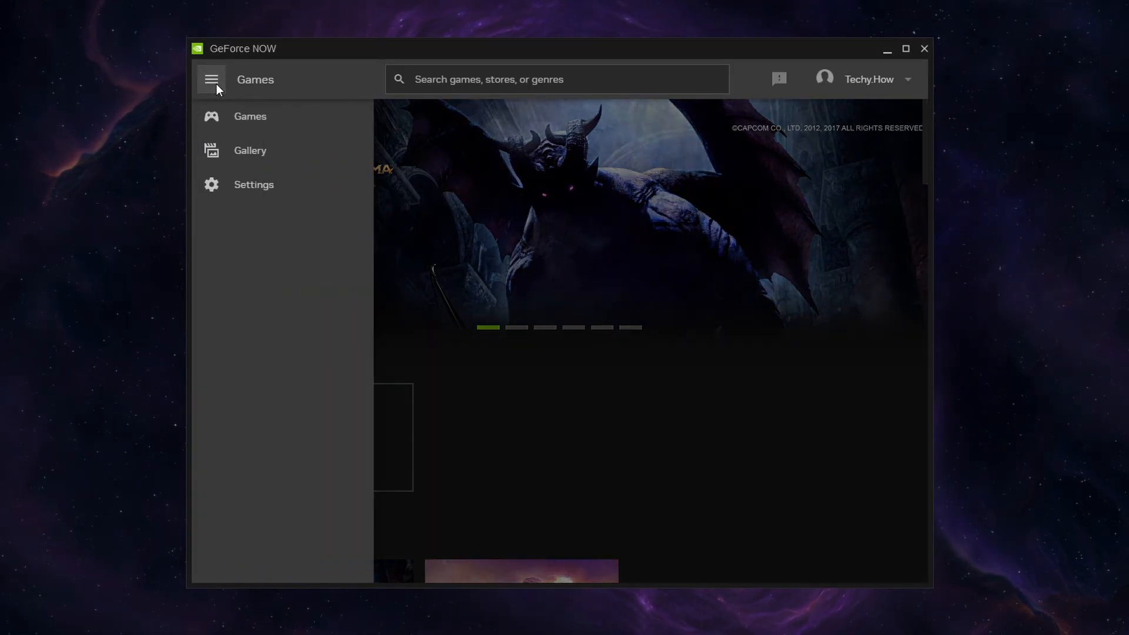
left_click(254, 185)
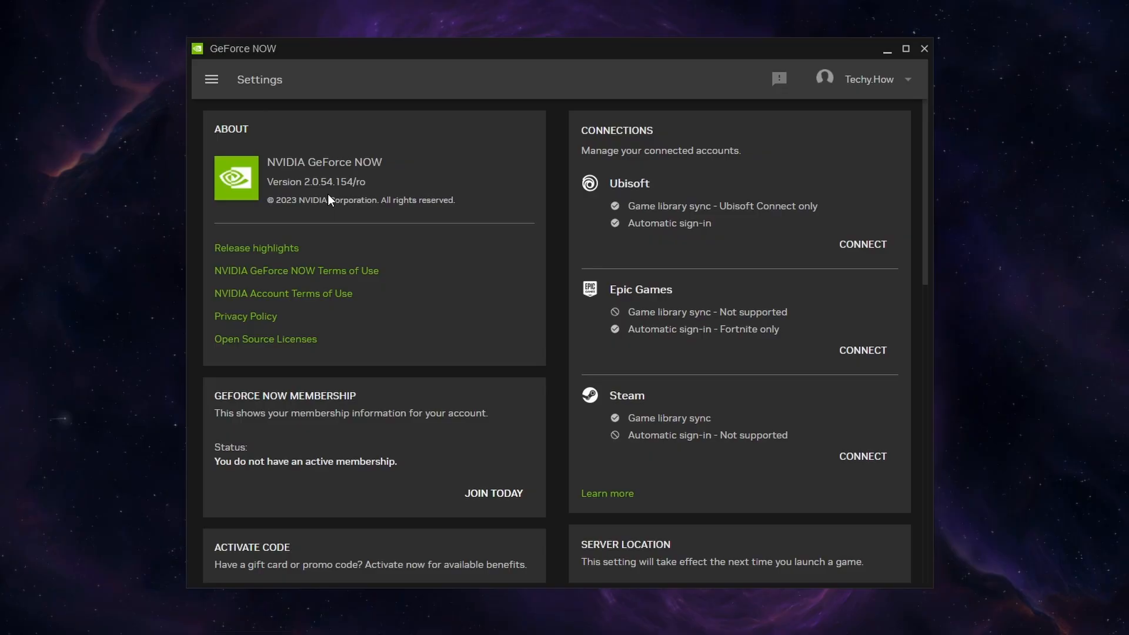
scroll("down", 3)
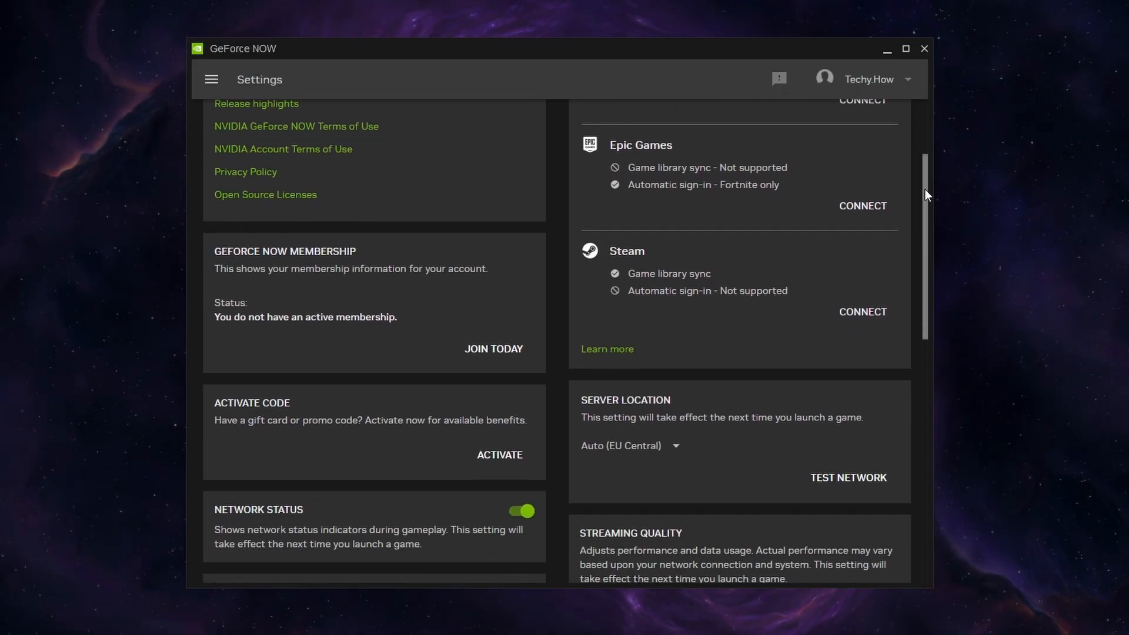
scroll("down", 3)
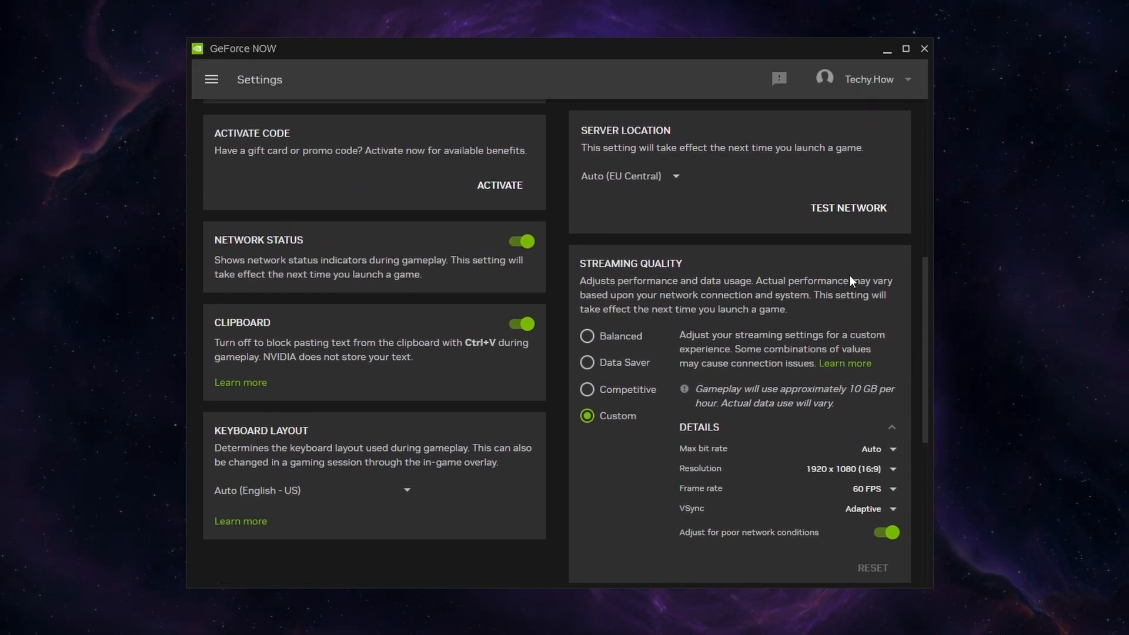
left_click(847, 208)
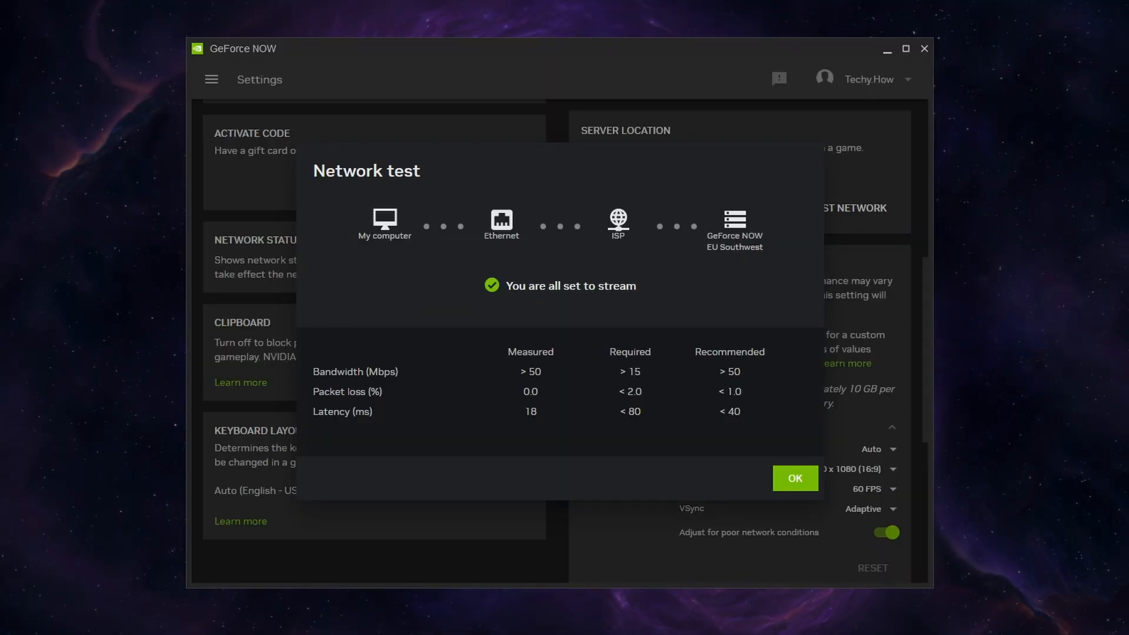
mouse_move(340, 419)
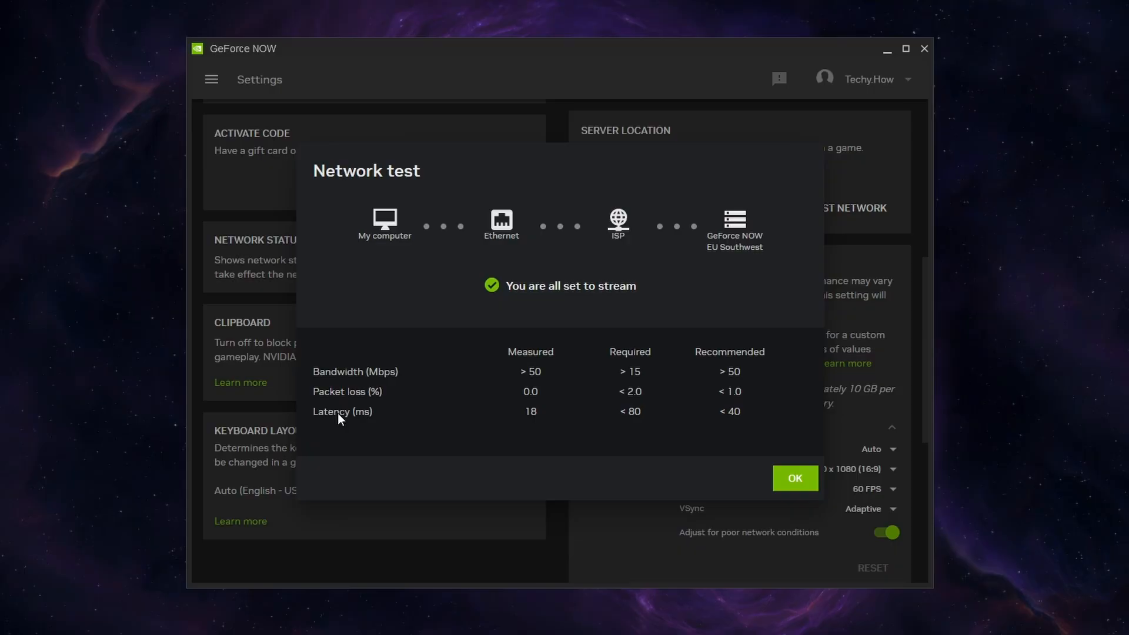
mouse_move(630, 424)
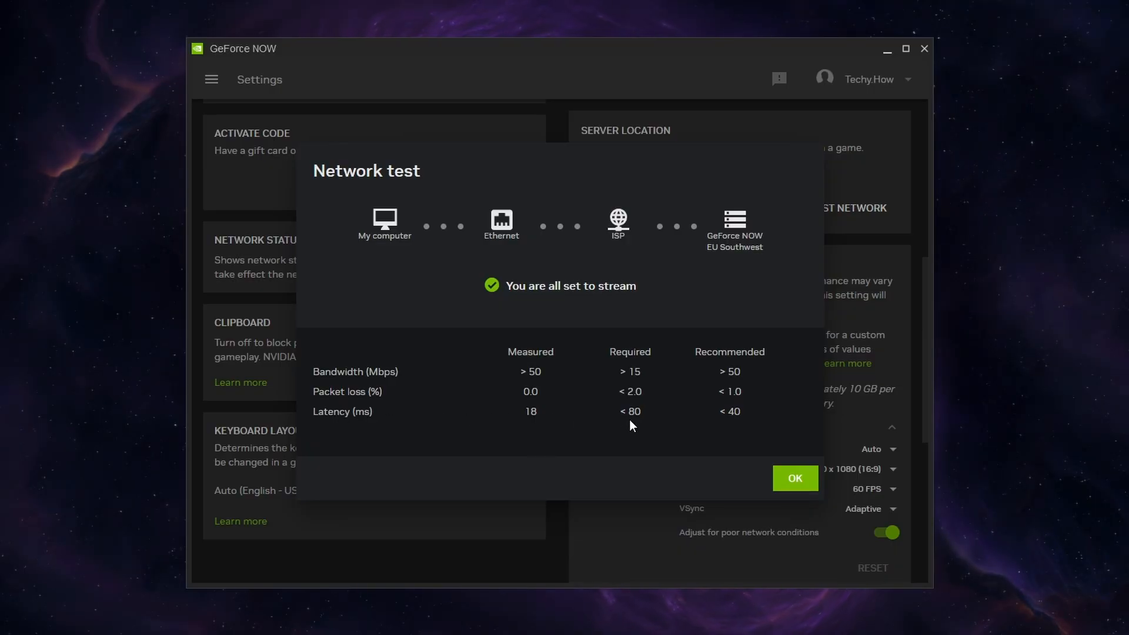
mouse_move(553, 386)
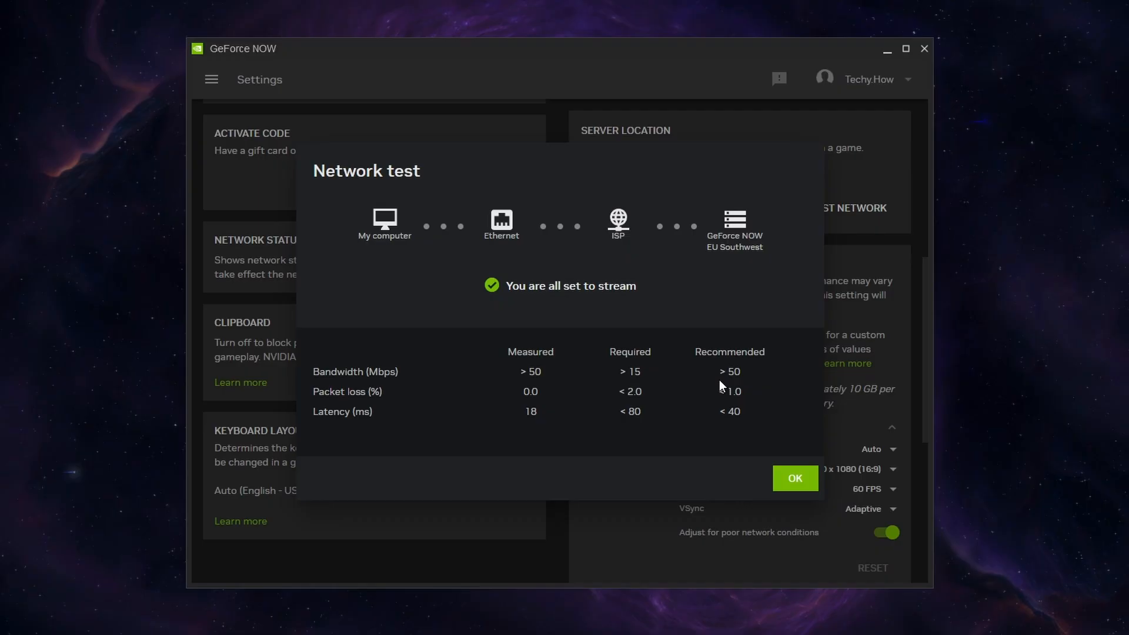
left_click(793, 479)
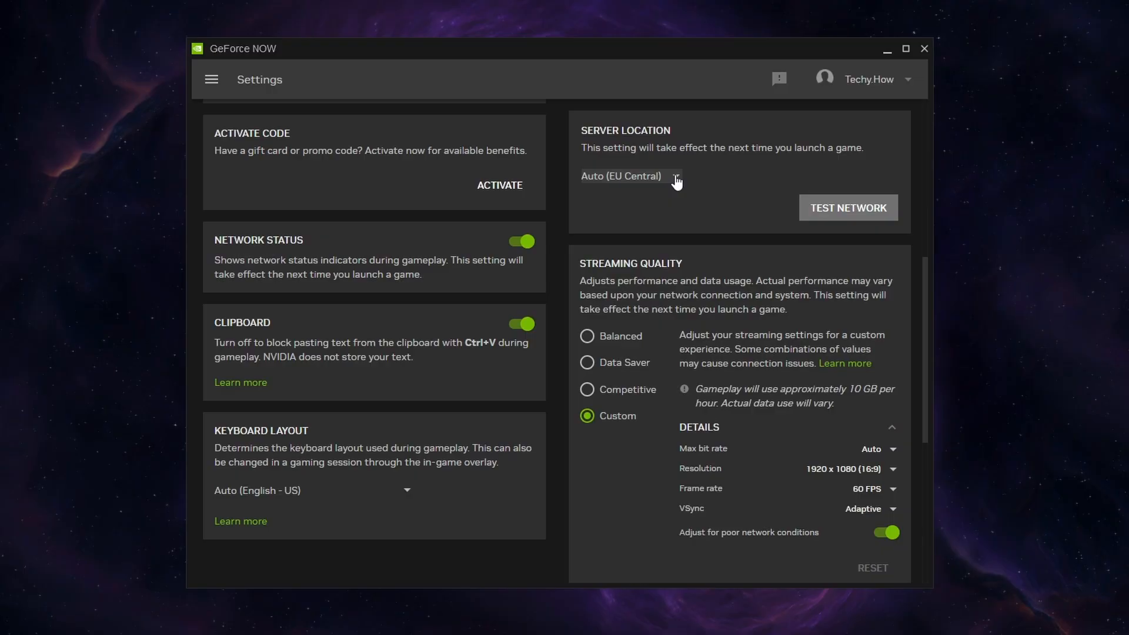
left_click(630, 176)
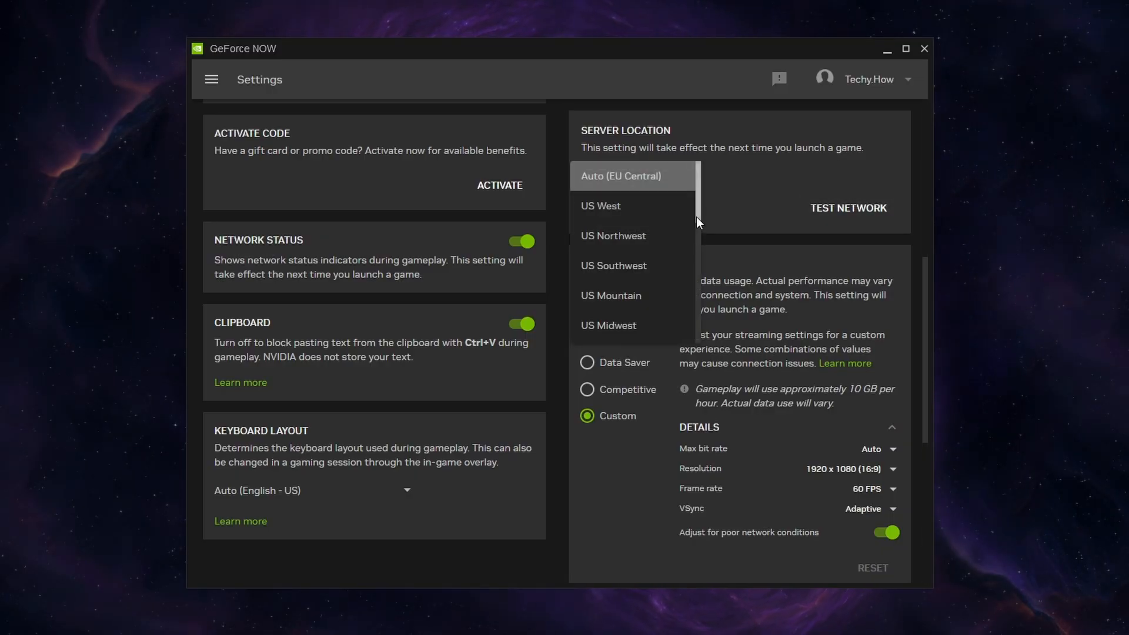
scroll("down", 3)
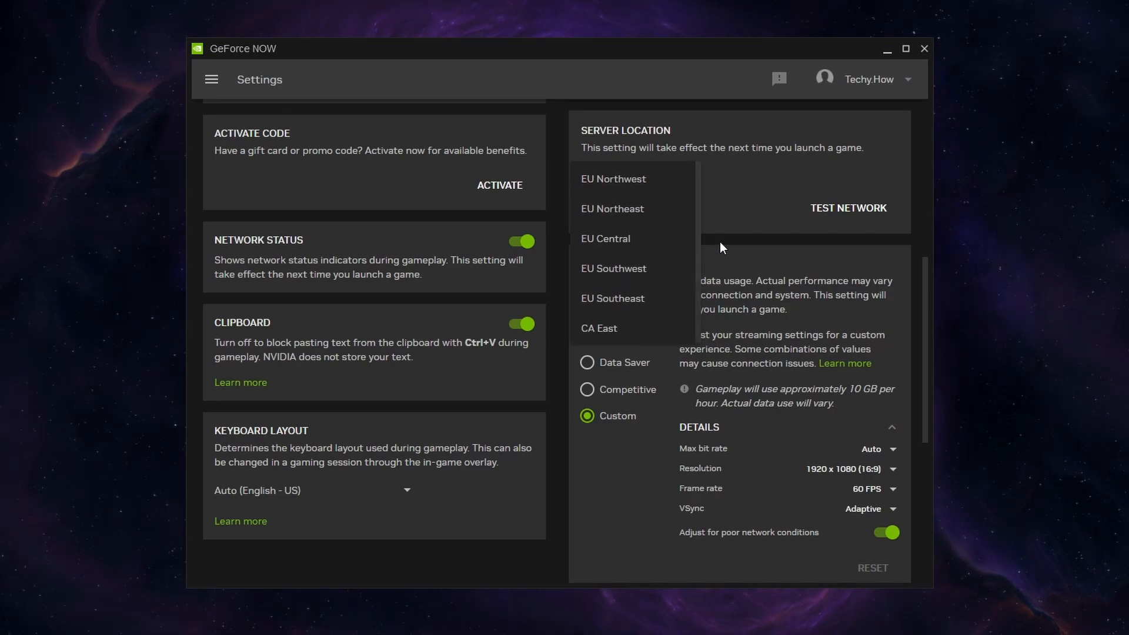
left_click(604, 239)
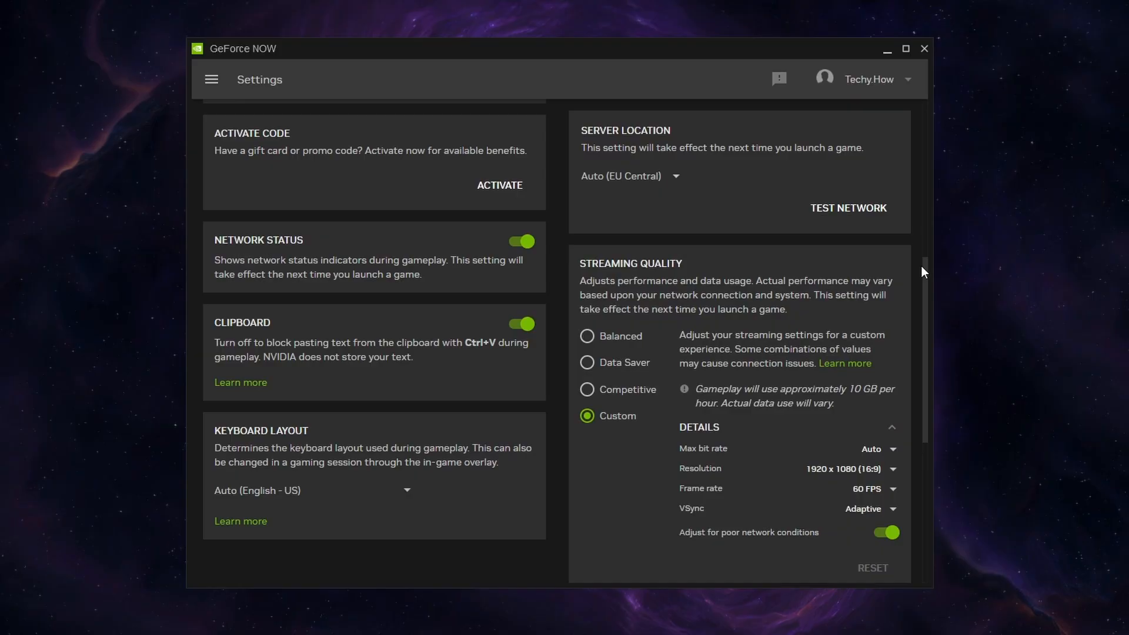
Step: Select the Competitive streaming quality preset in GeForce NOW settings
scroll("down", 3)
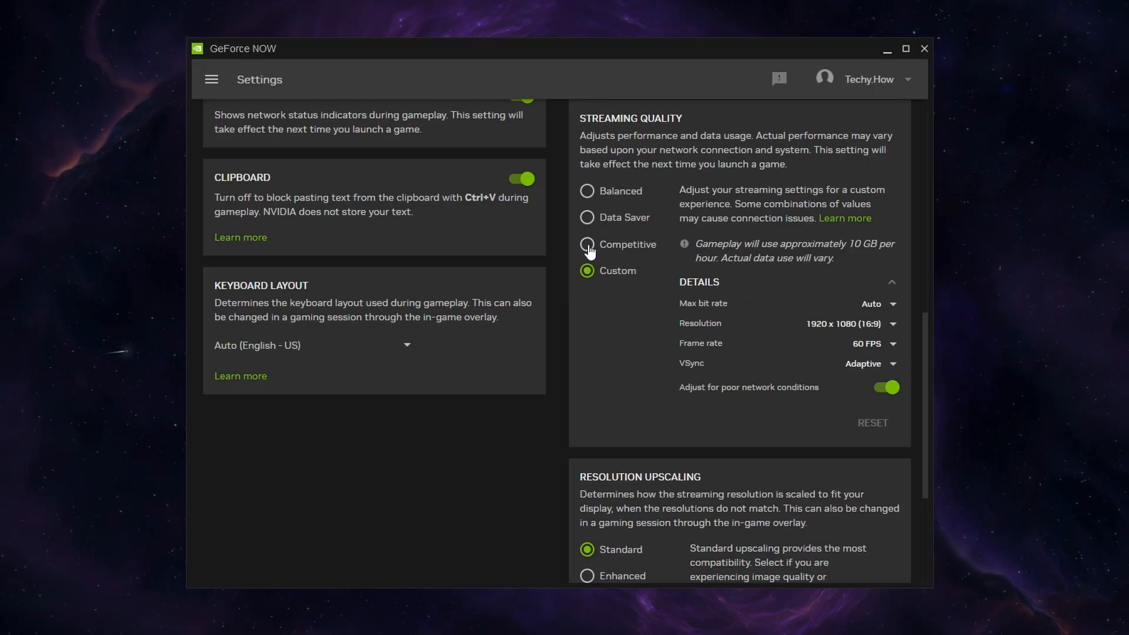
left_click(586, 191)
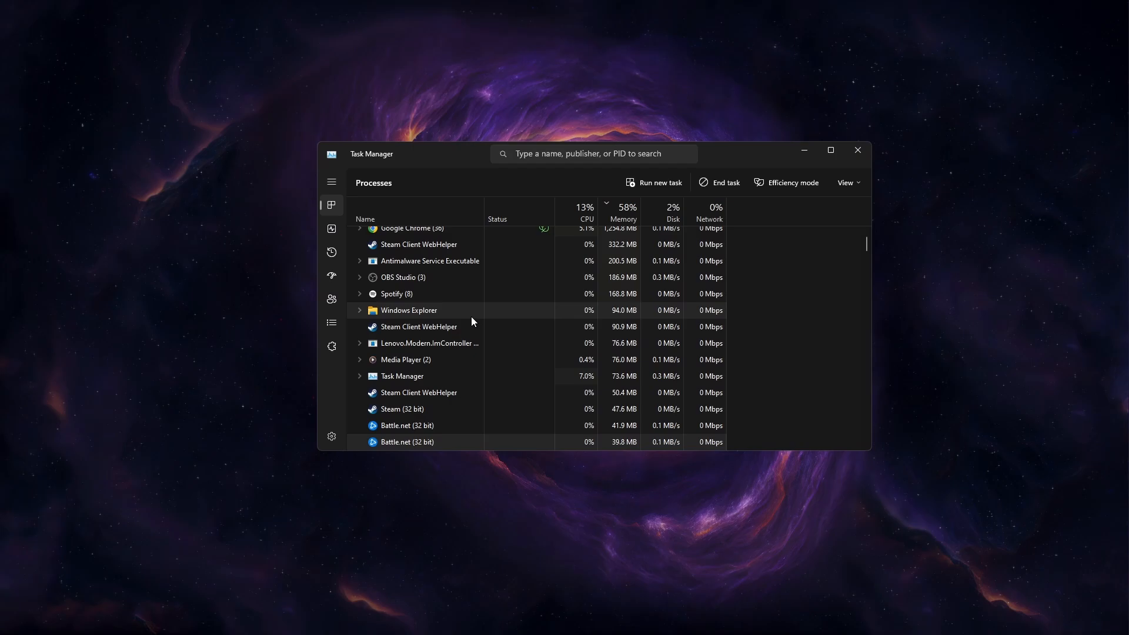
Step: Close Task Manager and bring up the Windows Start menu
left_click(855, 150)
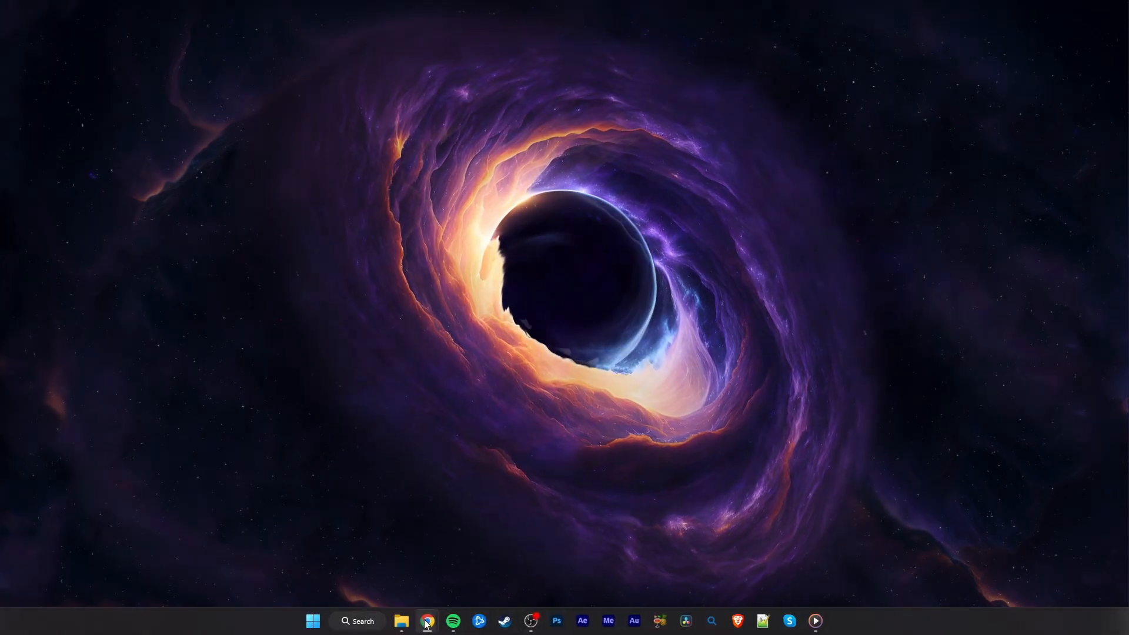
left_click(427, 621)
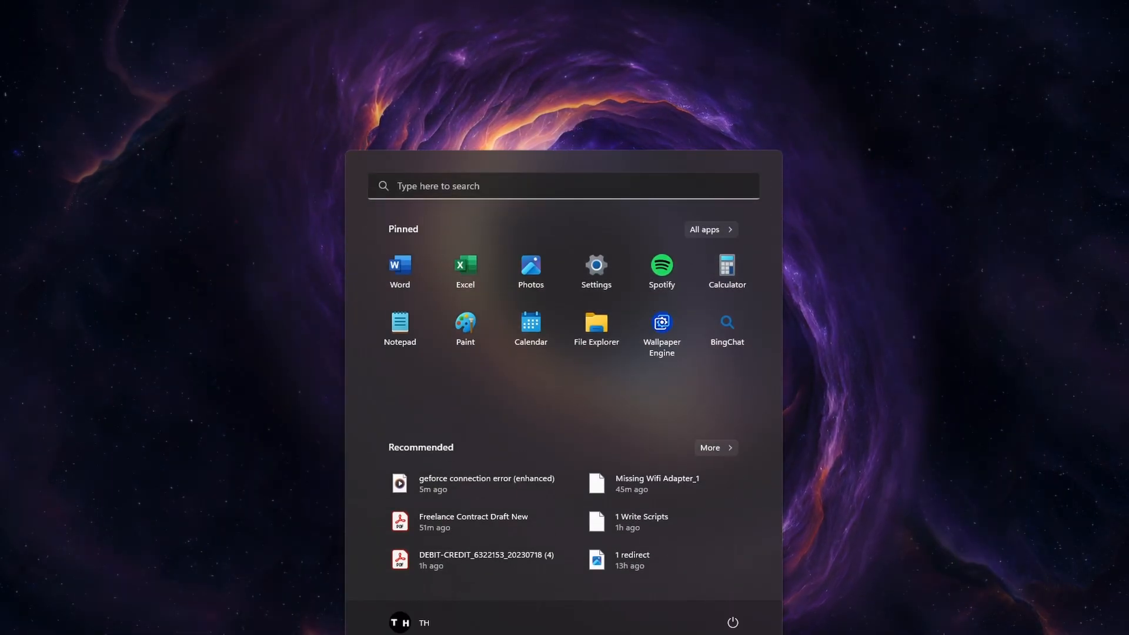
Step: Launch Command Prompt via 'cmd' and run ipconfig /flushdns to flush the DNS cache
type("cmd")
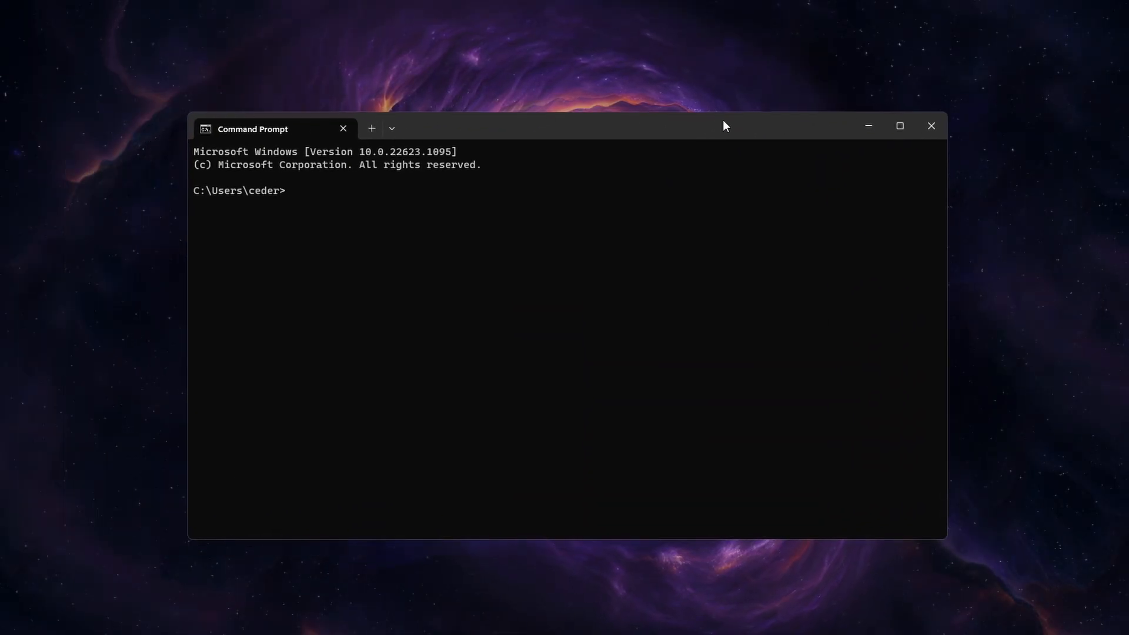
type("ipc")
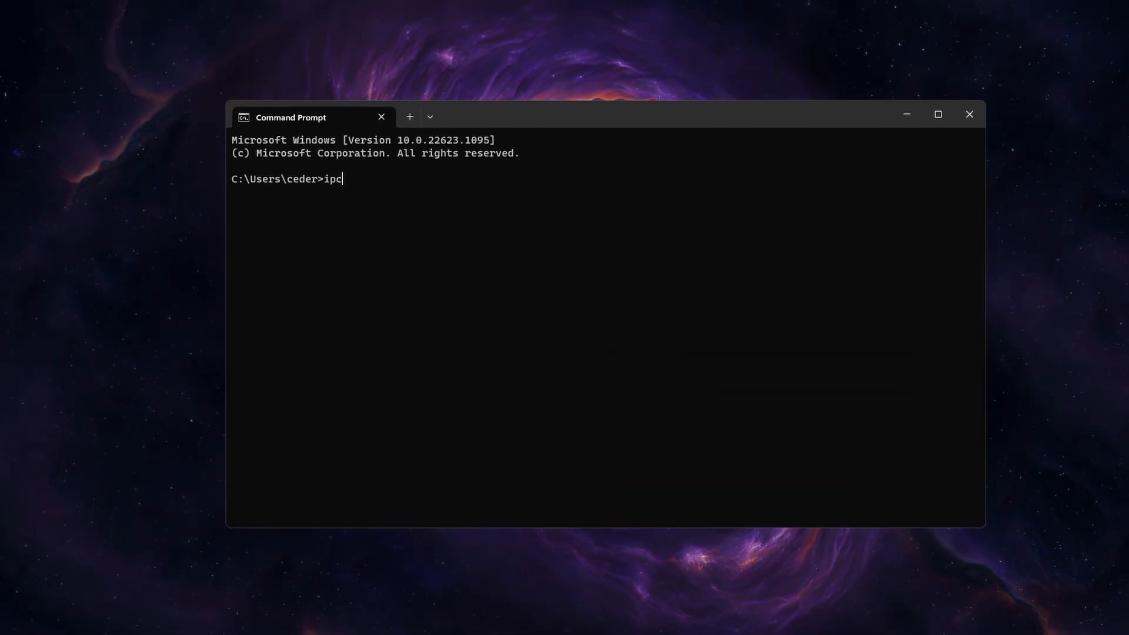
type("onfig /flus")
type("set")
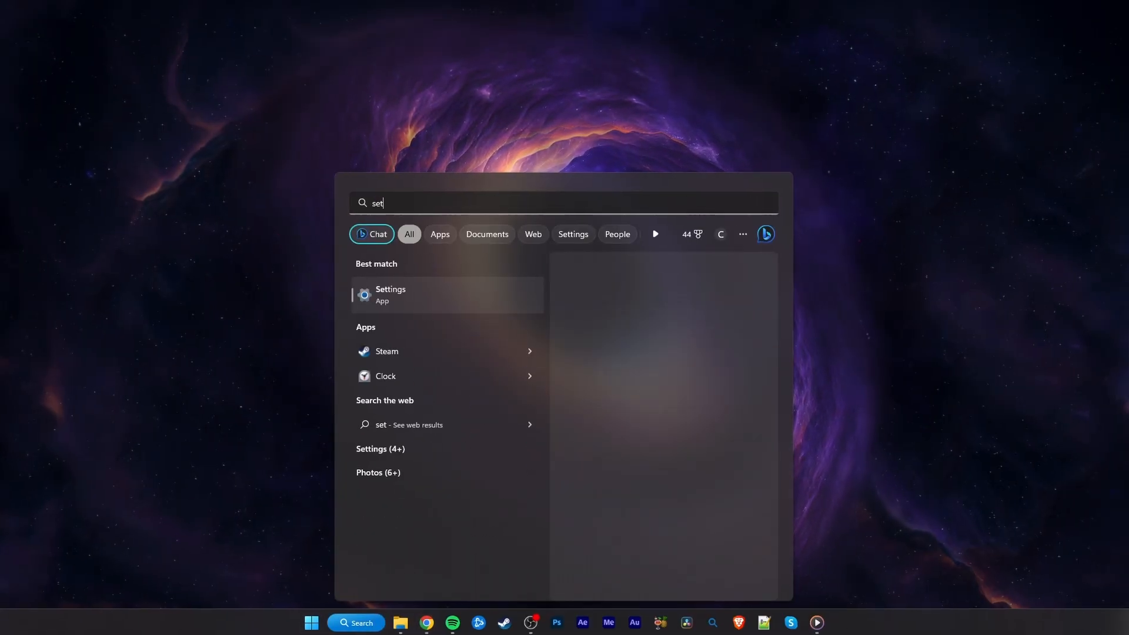
Step: In Settings, check VPN shows PrivadoVPN not connected, then go to Installed apps
left_click(390, 294)
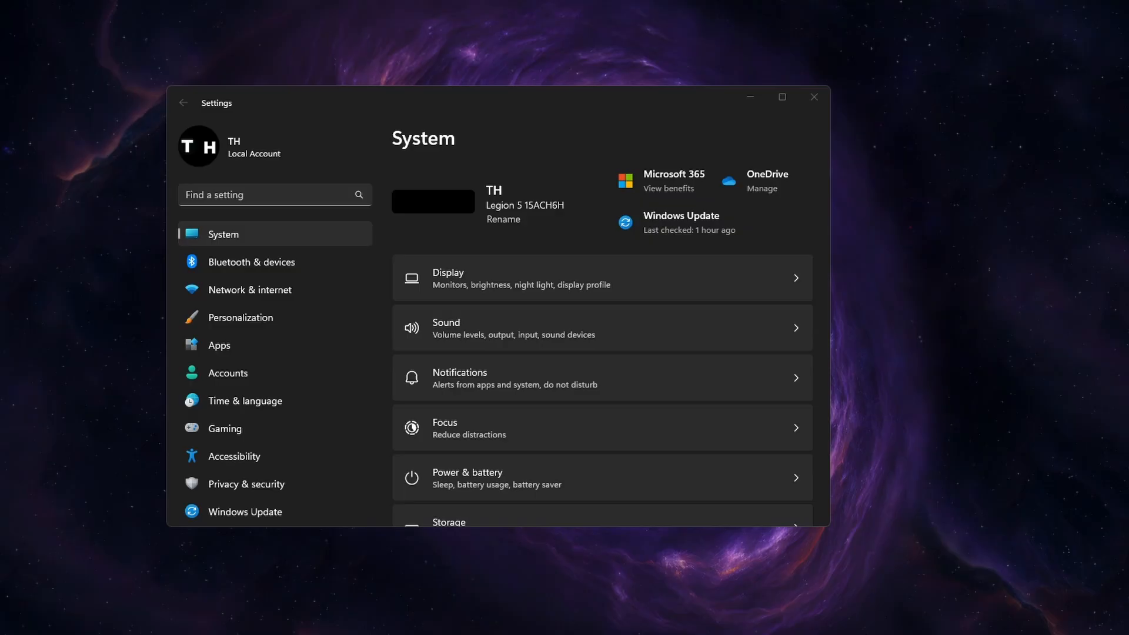
left_click(251, 290)
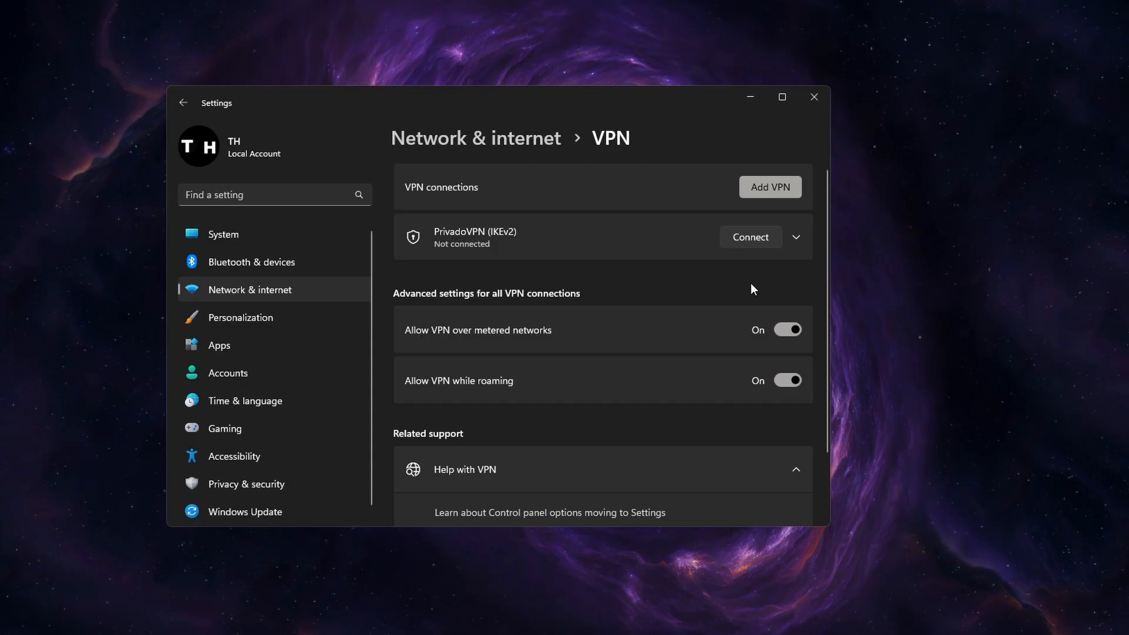
left_click(219, 345)
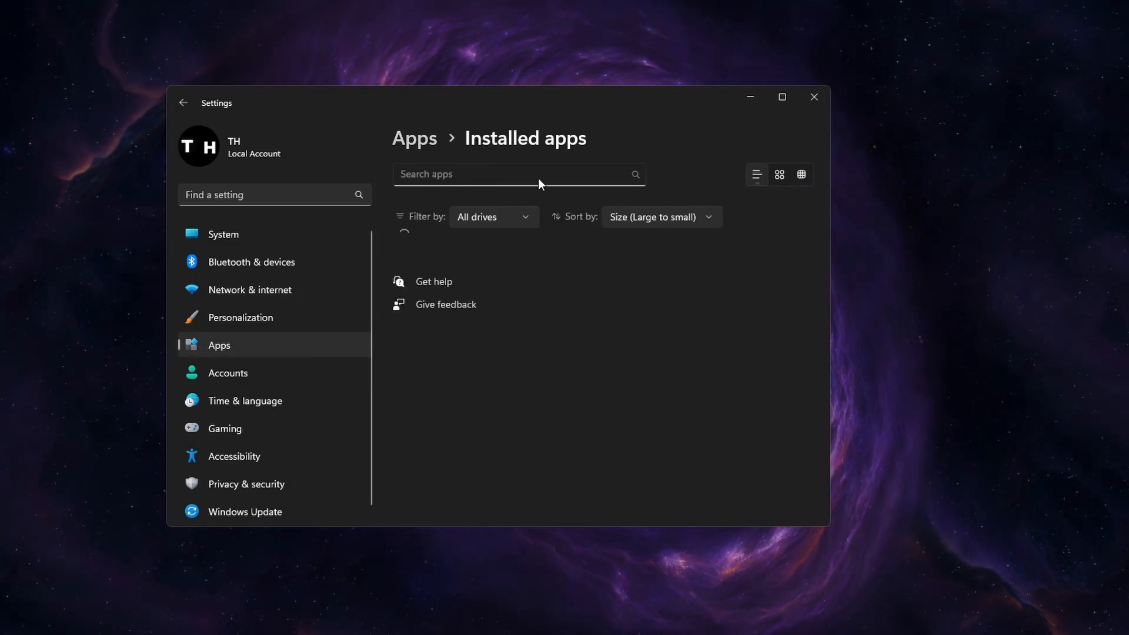
Step: Search installed apps for GeForce and bring up NVIDIA GeForce NOW's options menu
type("get")
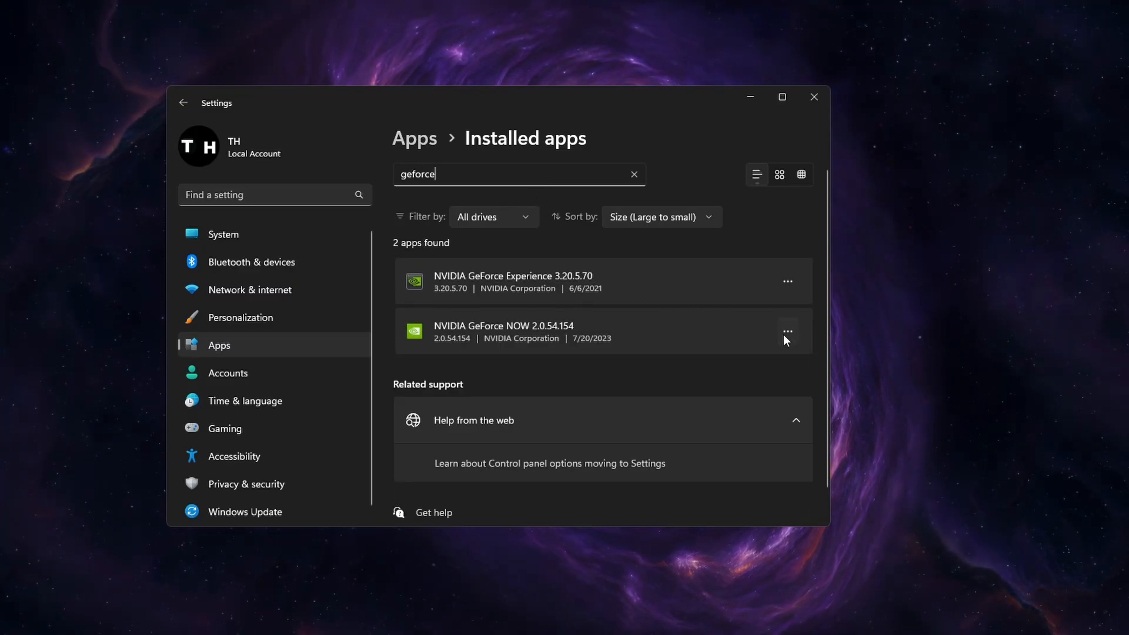
left_click(787, 332)
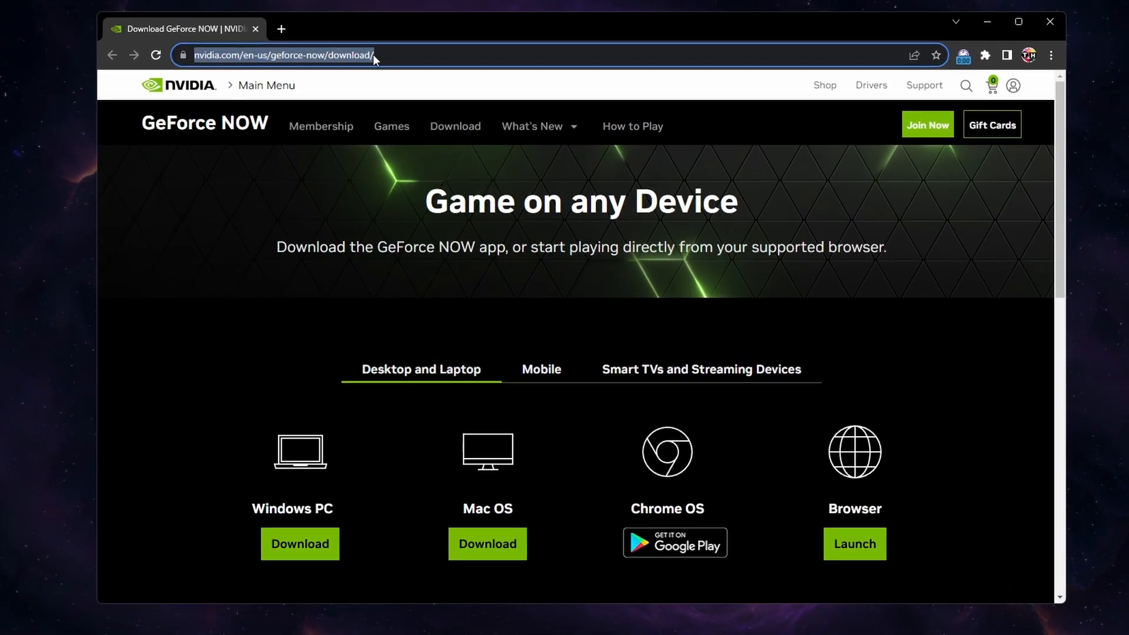
Step: Download the GeForce NOW app for Windows PC from the NVIDIA download page
scroll("down", 3)
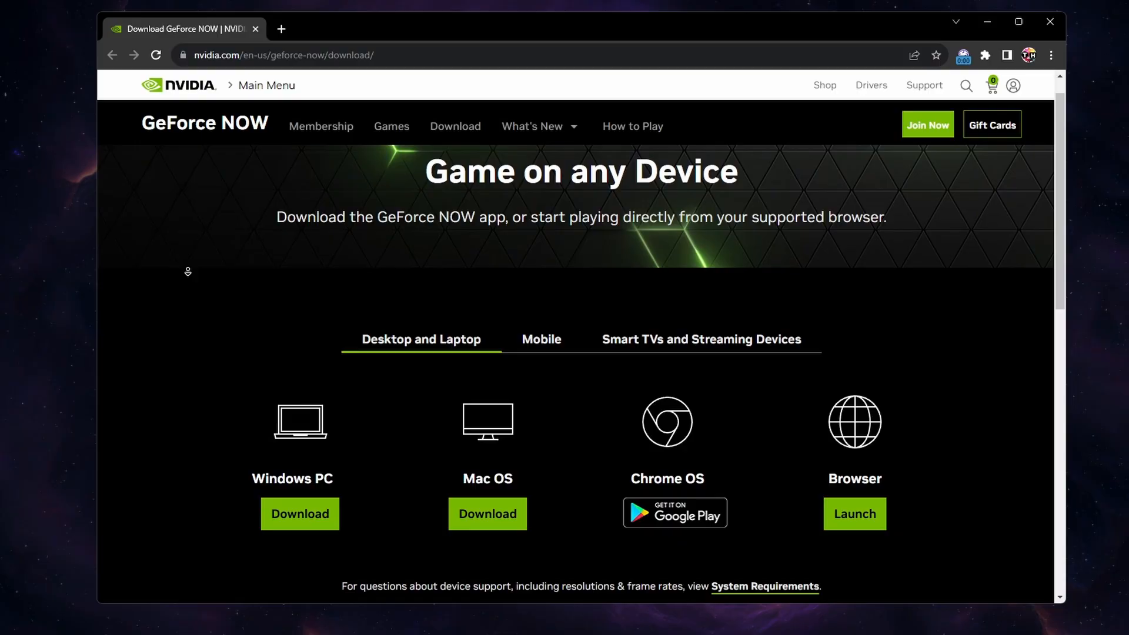
scroll("down", 3)
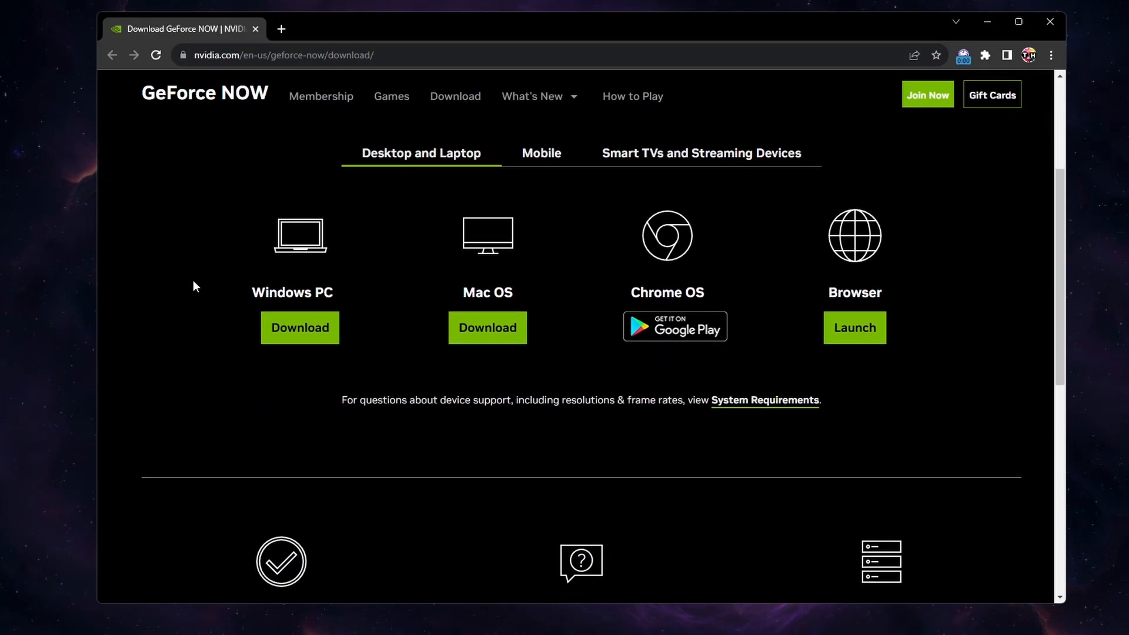
left_click(300, 328)
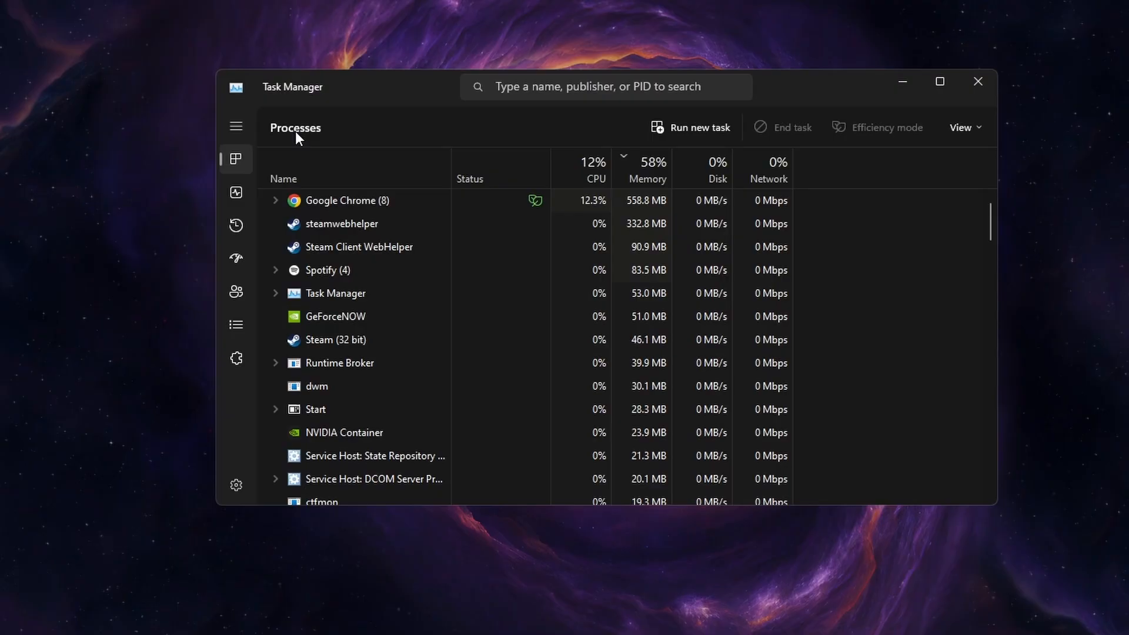
Step: Find NVIDIA Container in the Processes list and bring up its End task menu
scroll("down", 3)
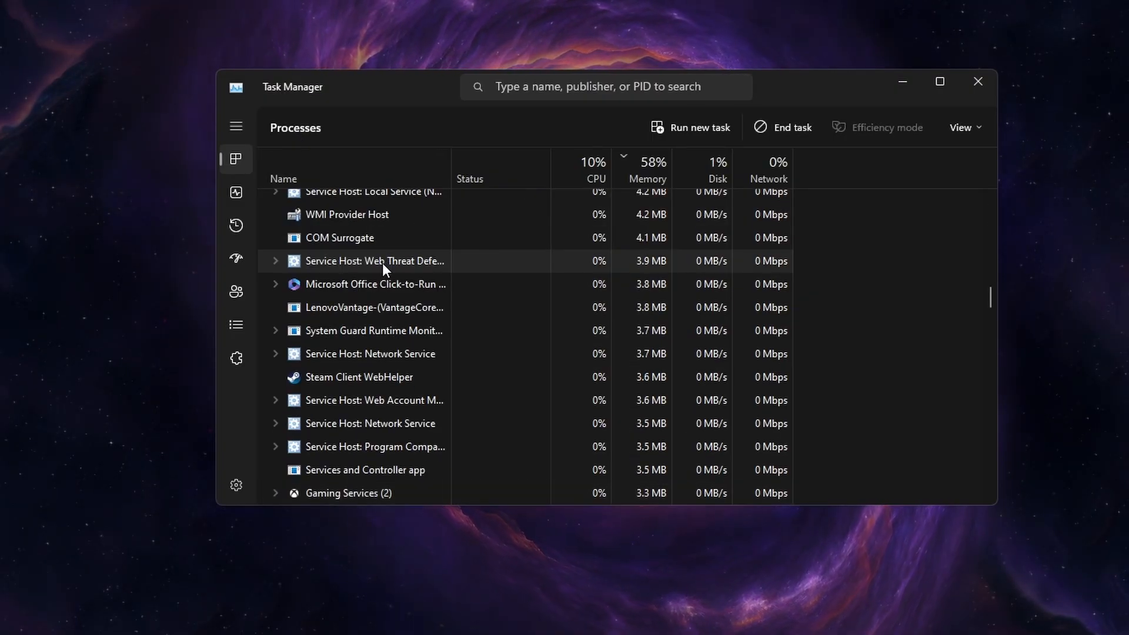
scroll("down", 3)
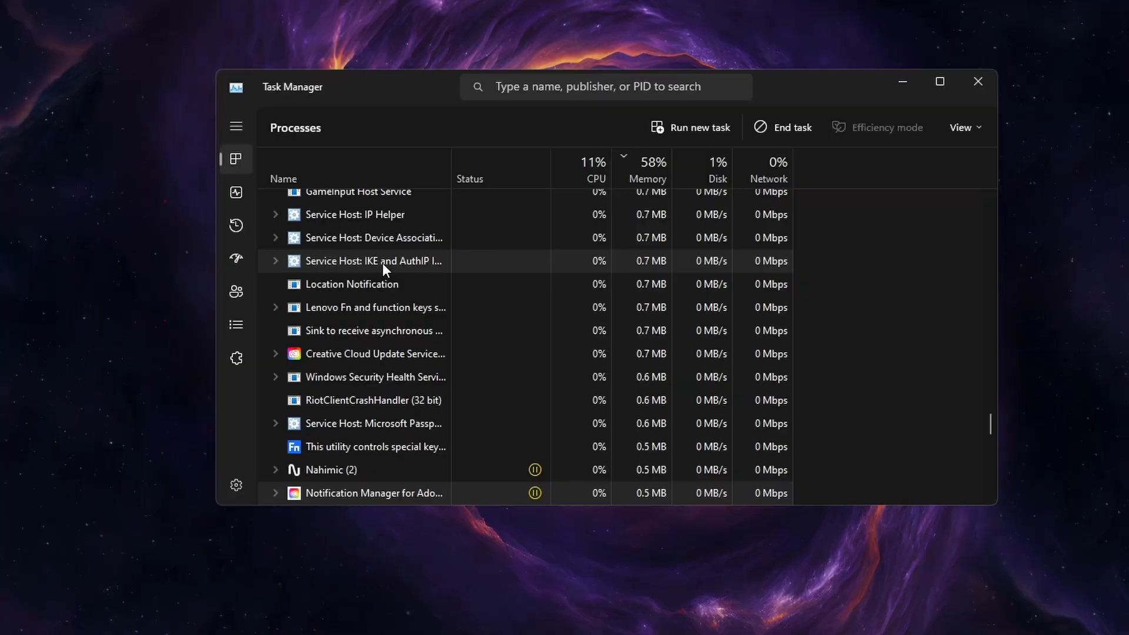
right_click(342, 392)
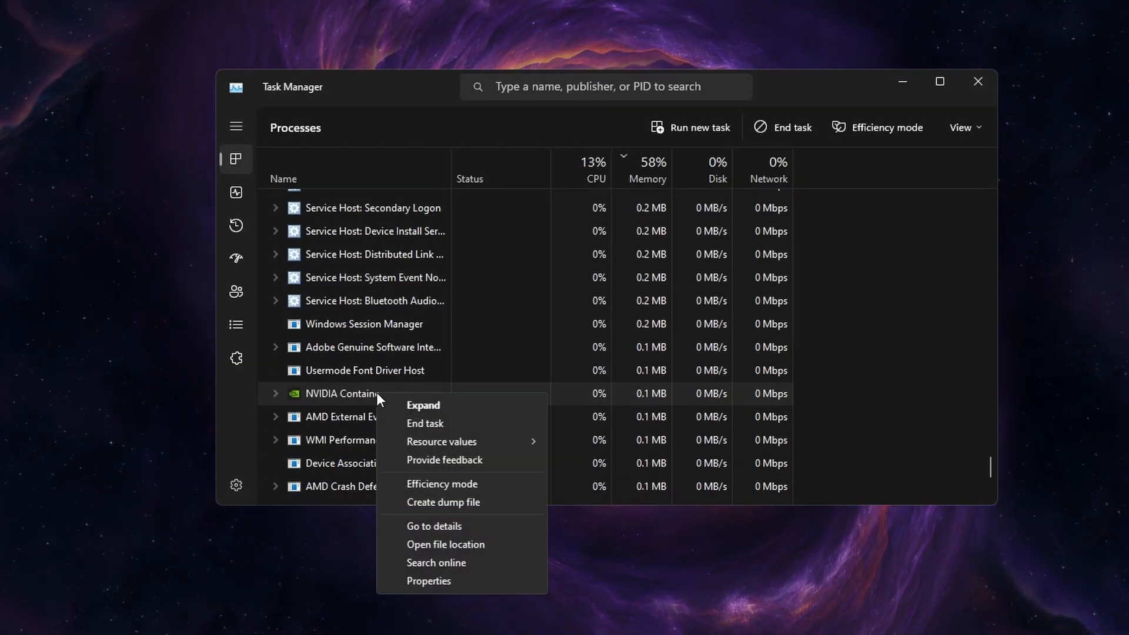